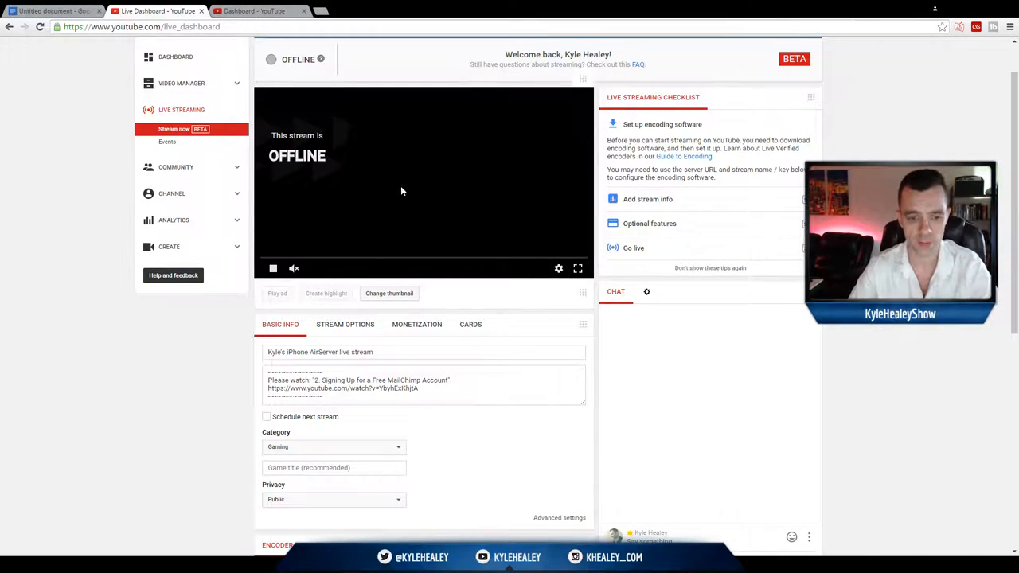
- Select the iPhone AirServer text in the Basic Info stream title field
double_click(323, 352)
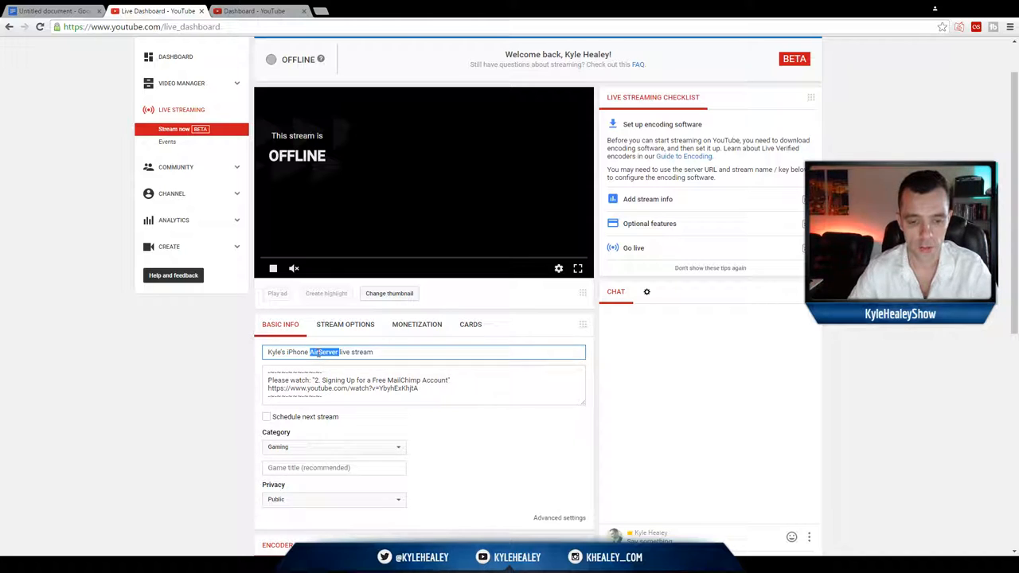
scroll("down", 3)
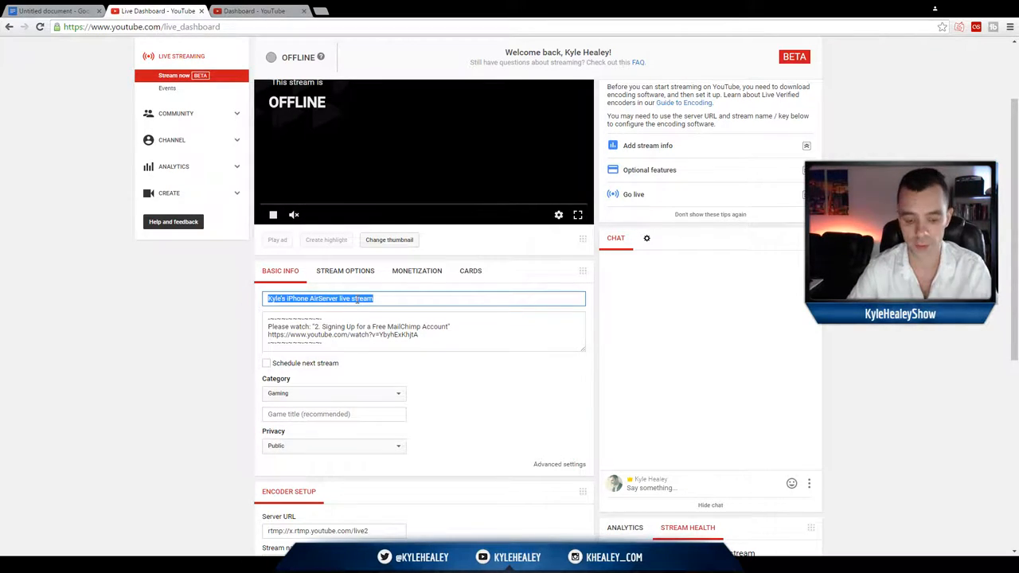
- Type 'Put custom' as the new stream title and let it auto-save
type("Pu")
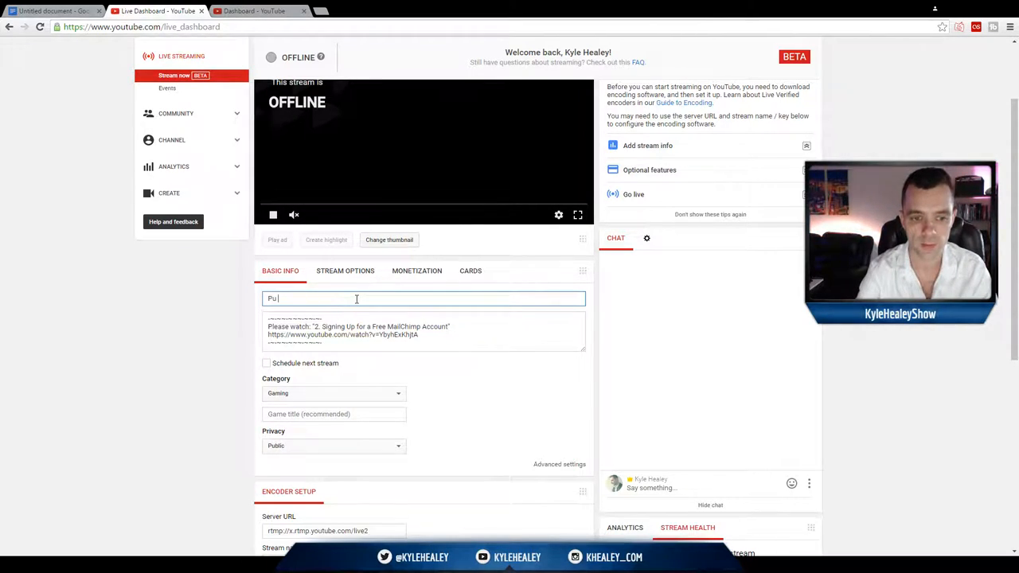
type("t custom")
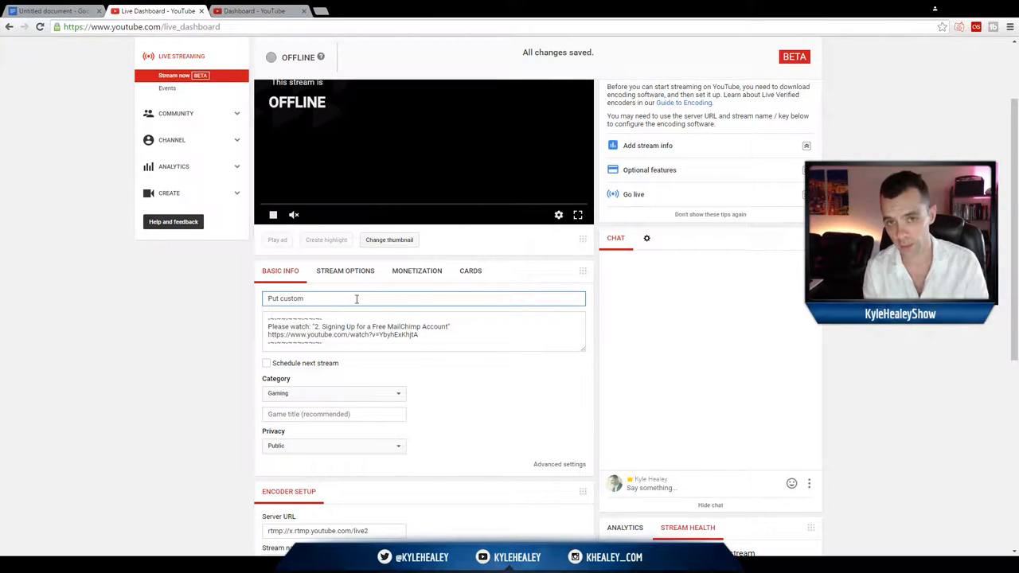
scroll("up", 3)
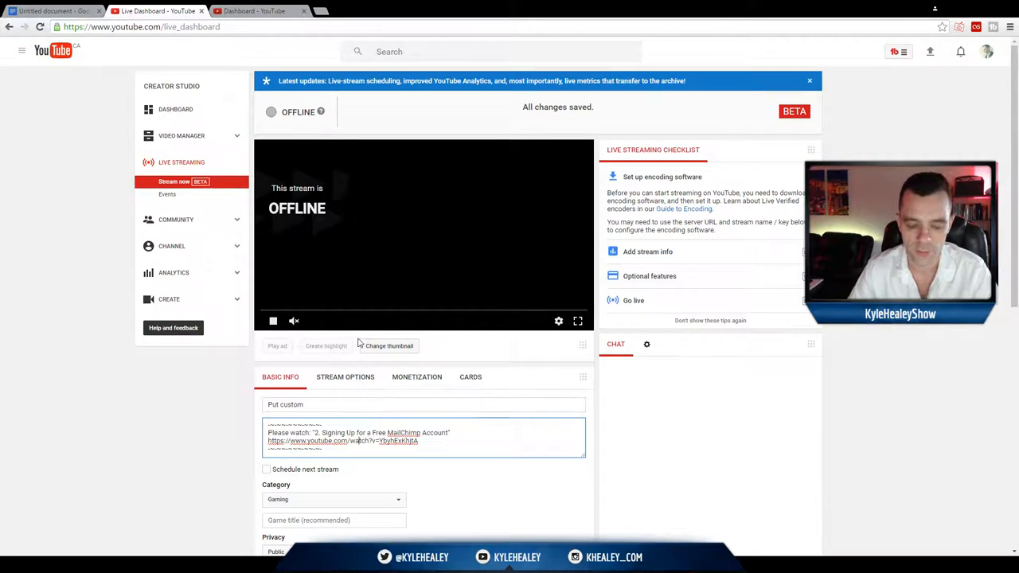
- Scroll down to the Encoder Setup section showing the server URL and stream key
scroll("down", 3)
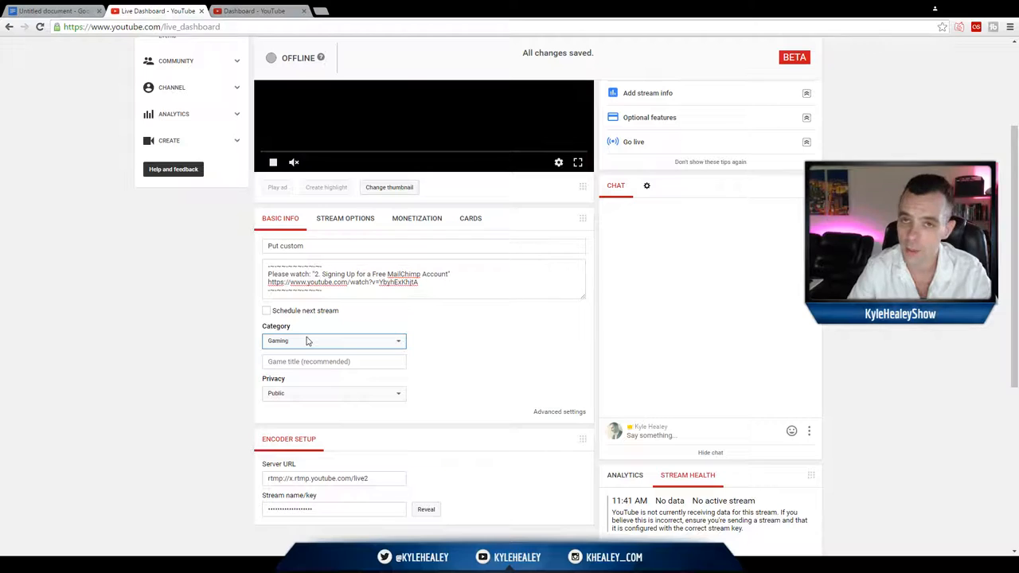
mouse_move(305, 352)
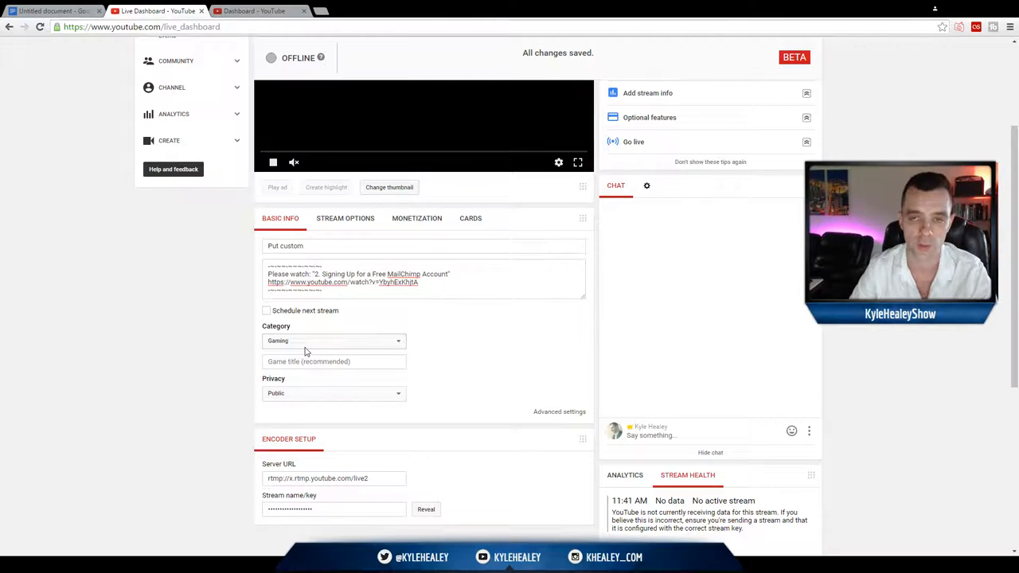
left_click(333, 361)
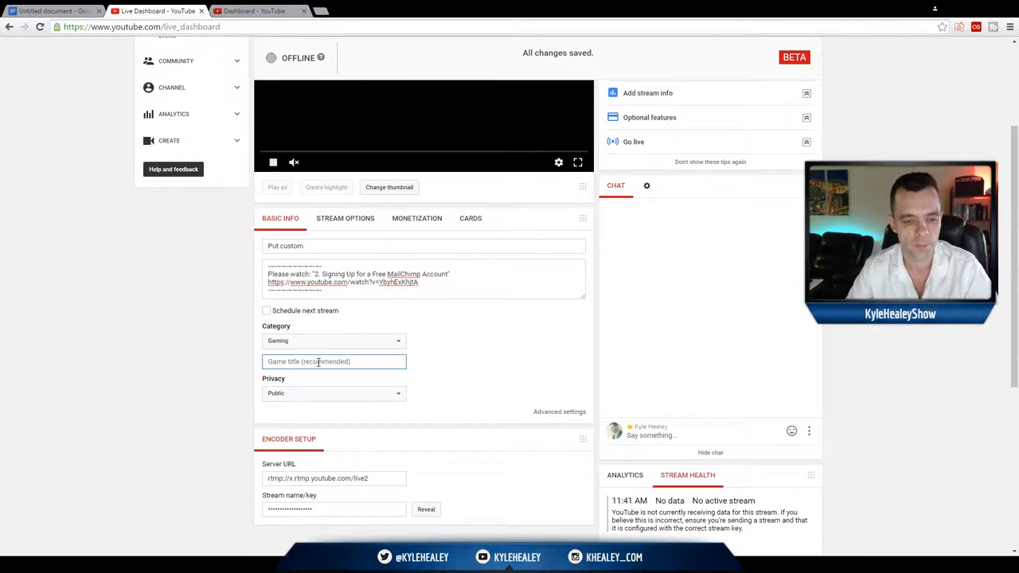
- Highlight the hidden stream name/key in the Encoder Setup section
scroll("down", 3)
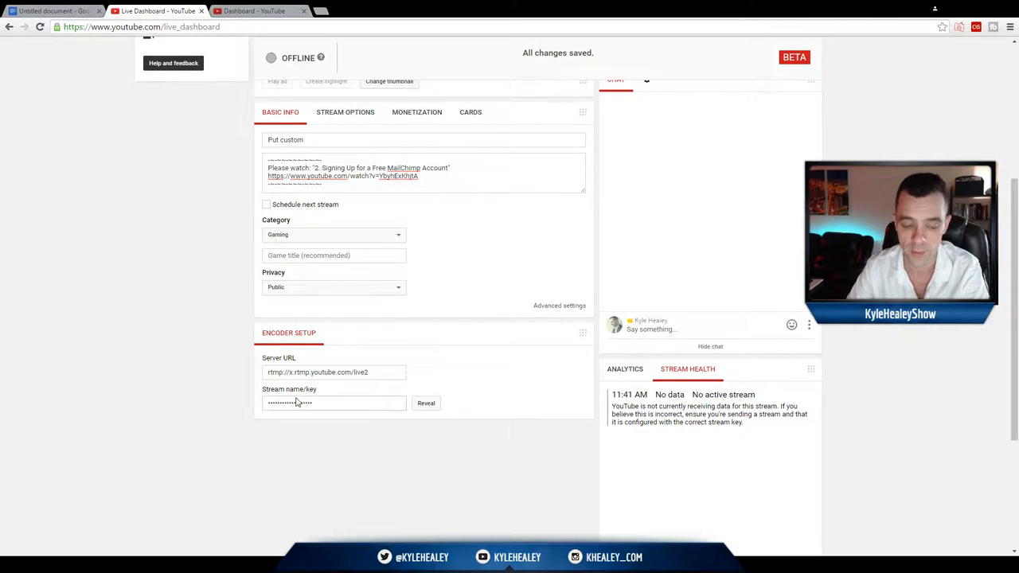
triple_click(334, 403)
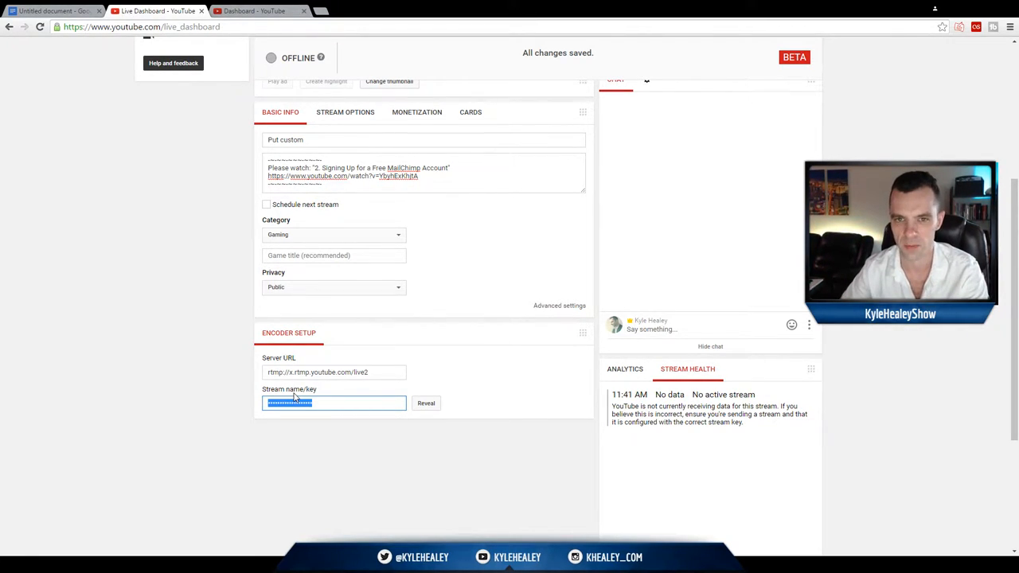
scroll("up", 3)
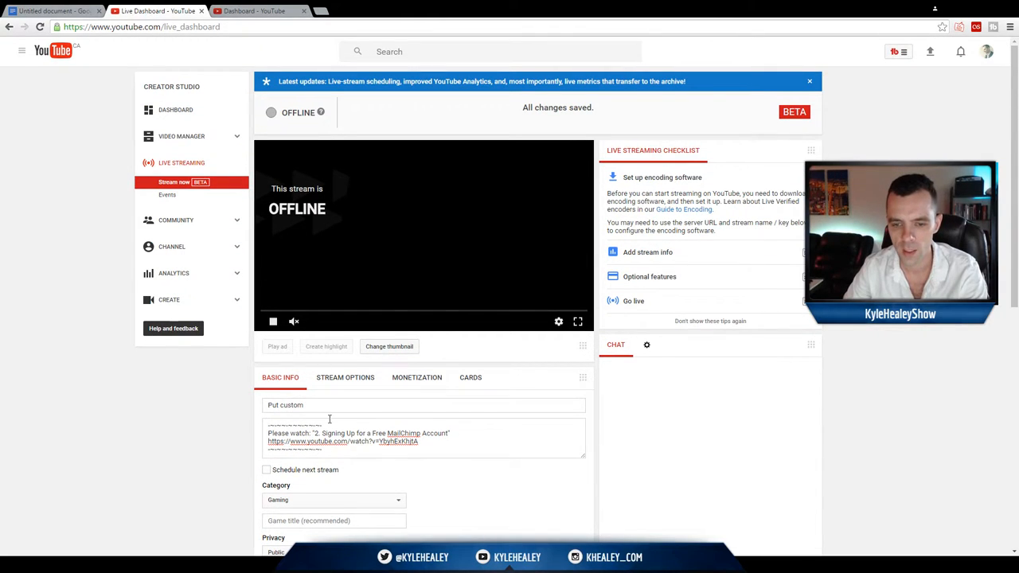
scroll("down", 3)
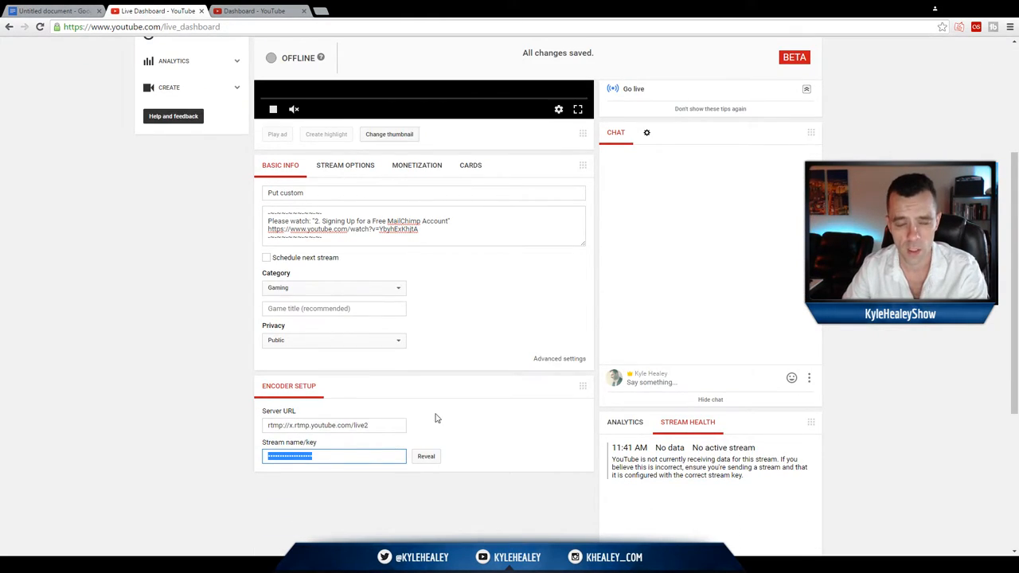